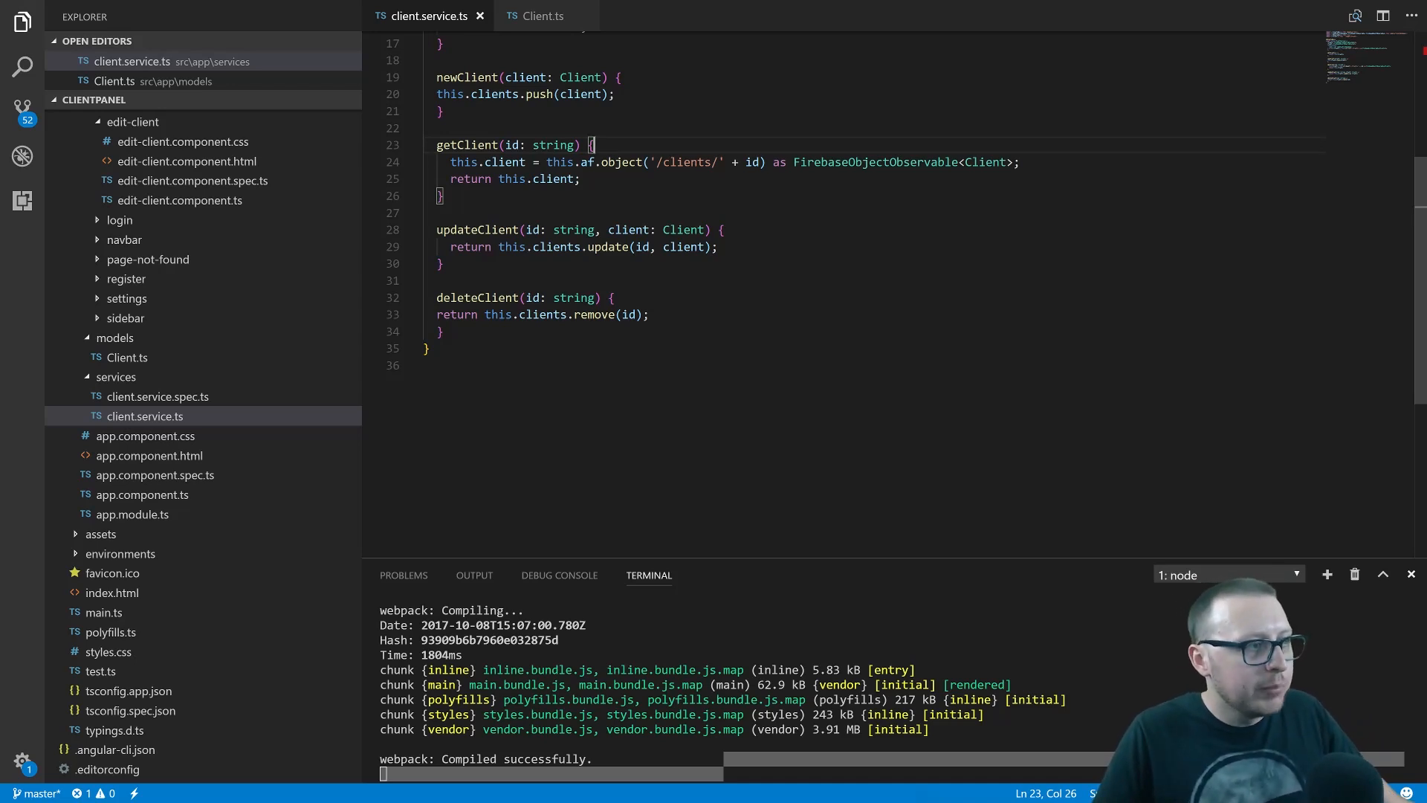
- Highlight the id parameter usages in client.service.ts, then bring up the Client model file
double_click(467, 146)
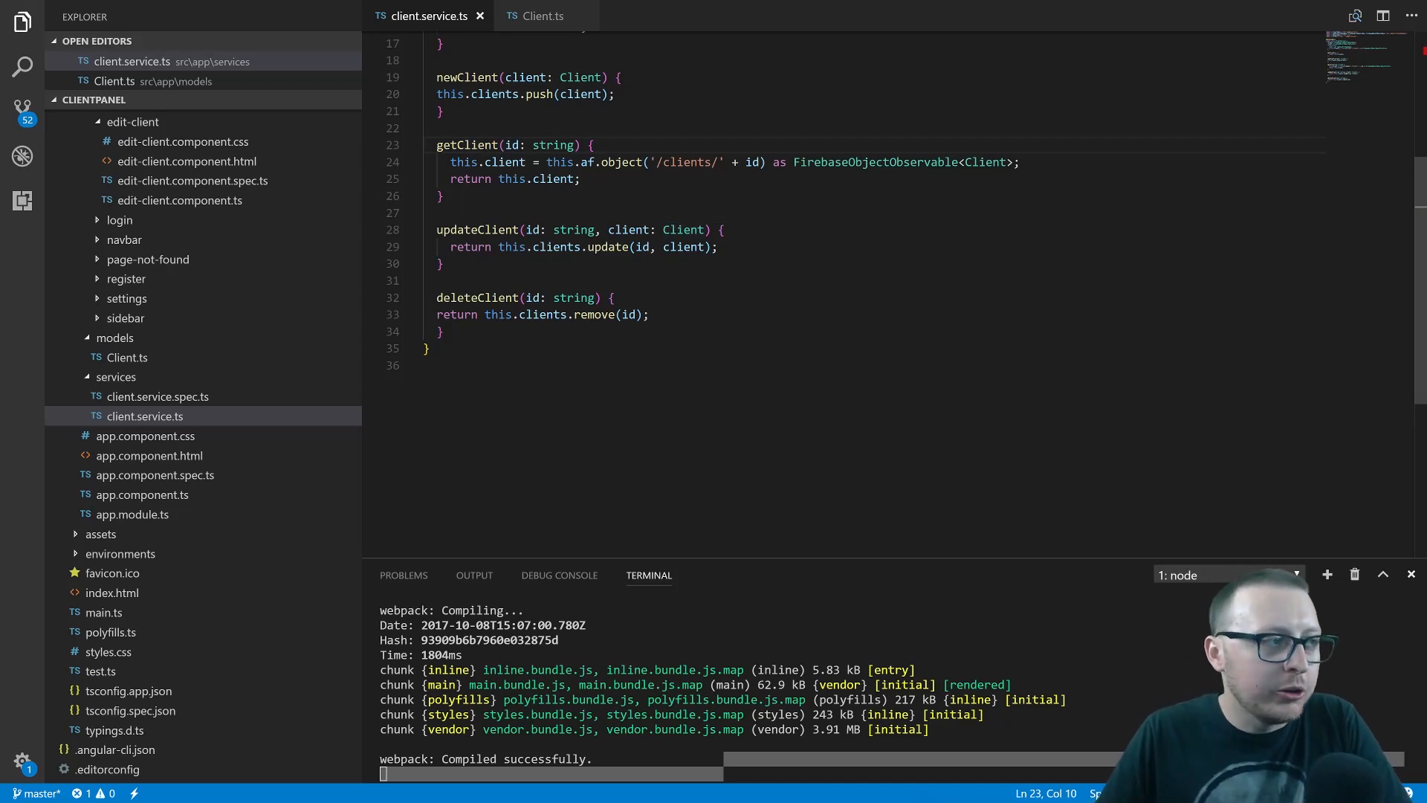
double_click(514, 146)
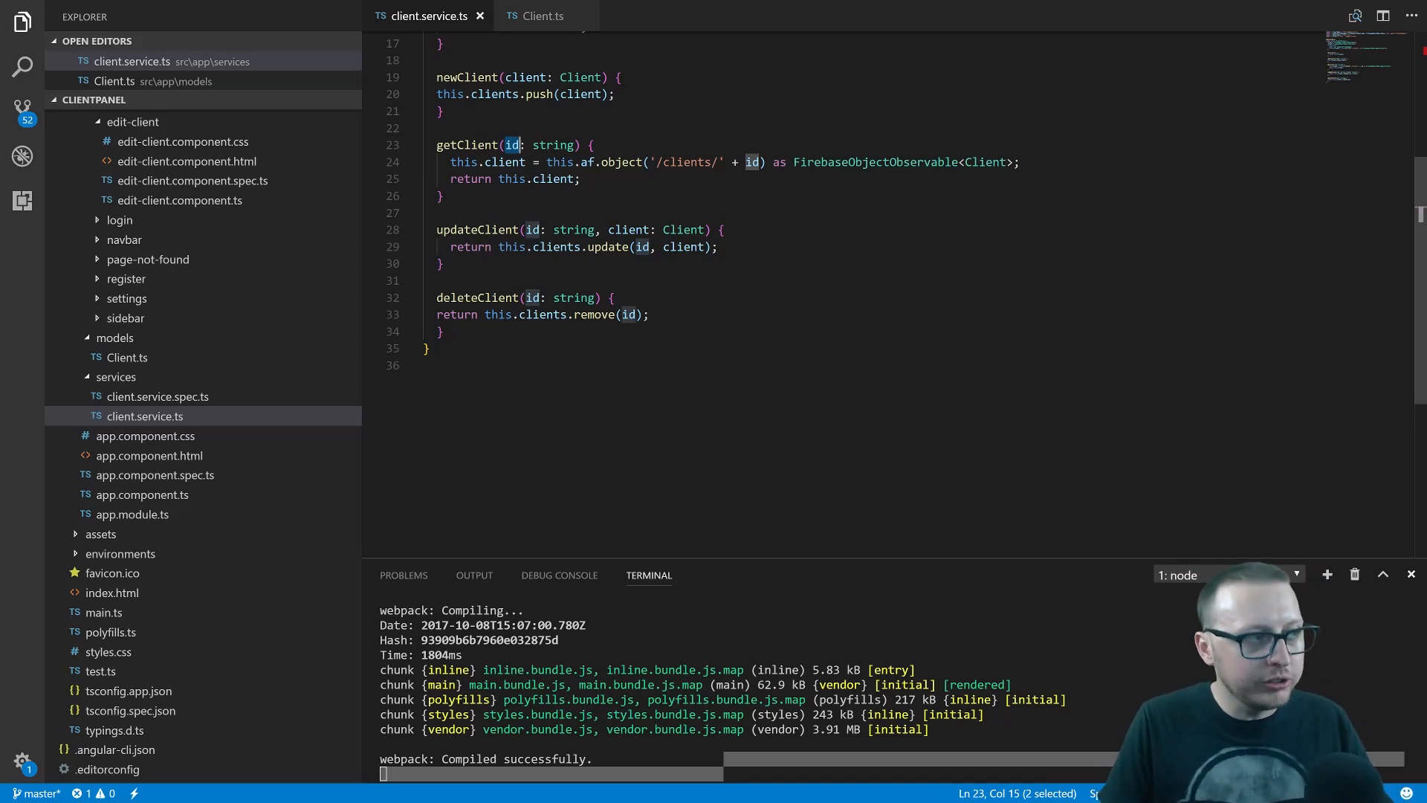
double_click(554, 146)
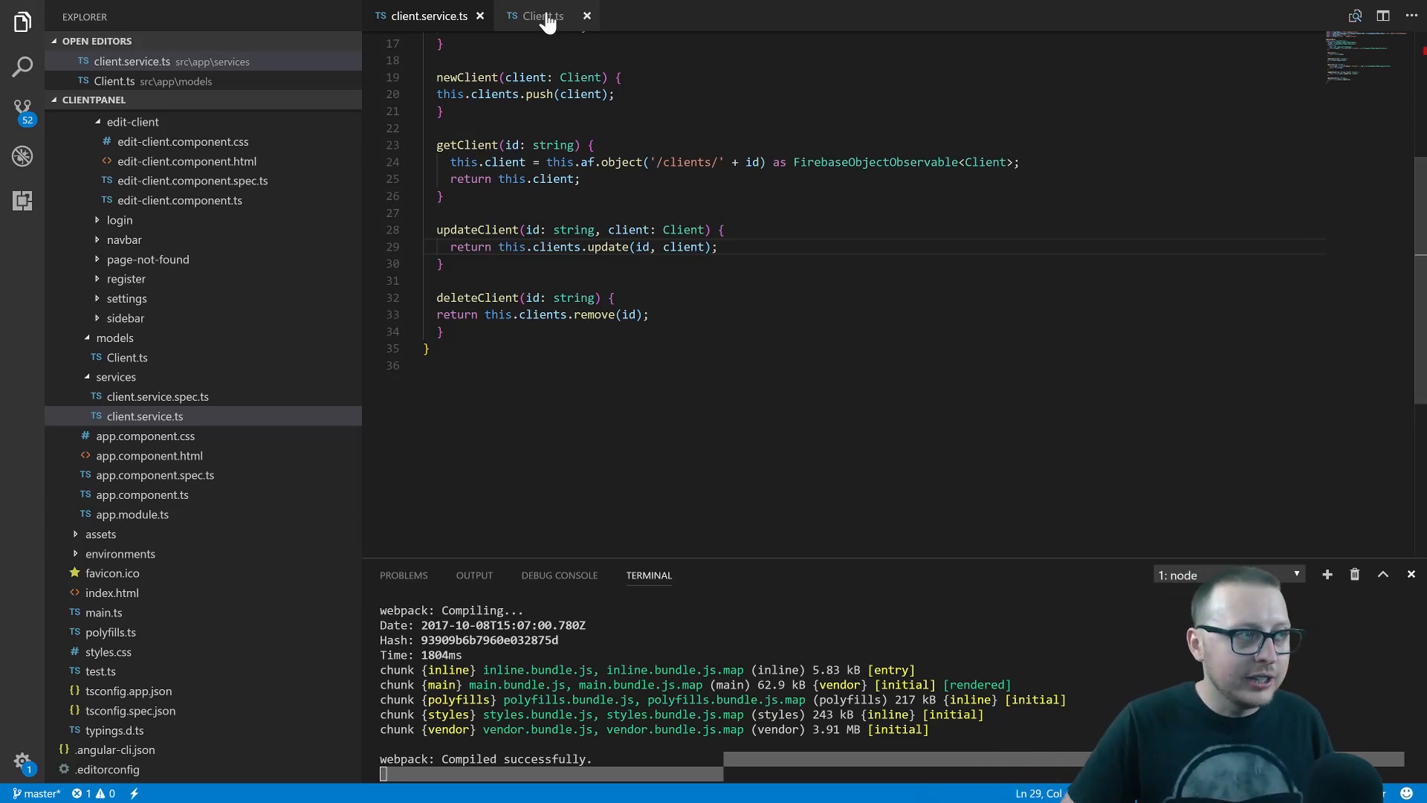
left_click(541, 14)
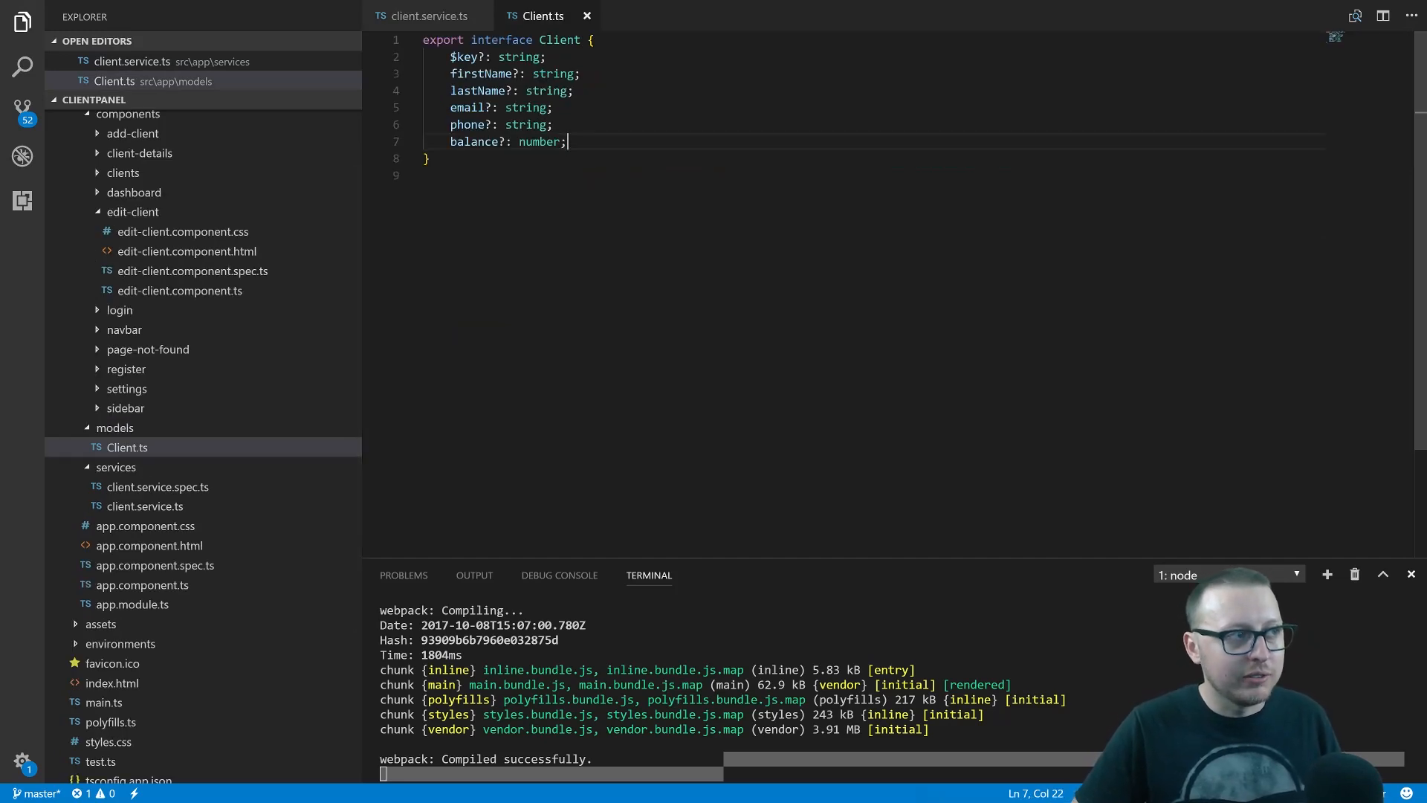
left_click_drag(449, 57, 546, 57)
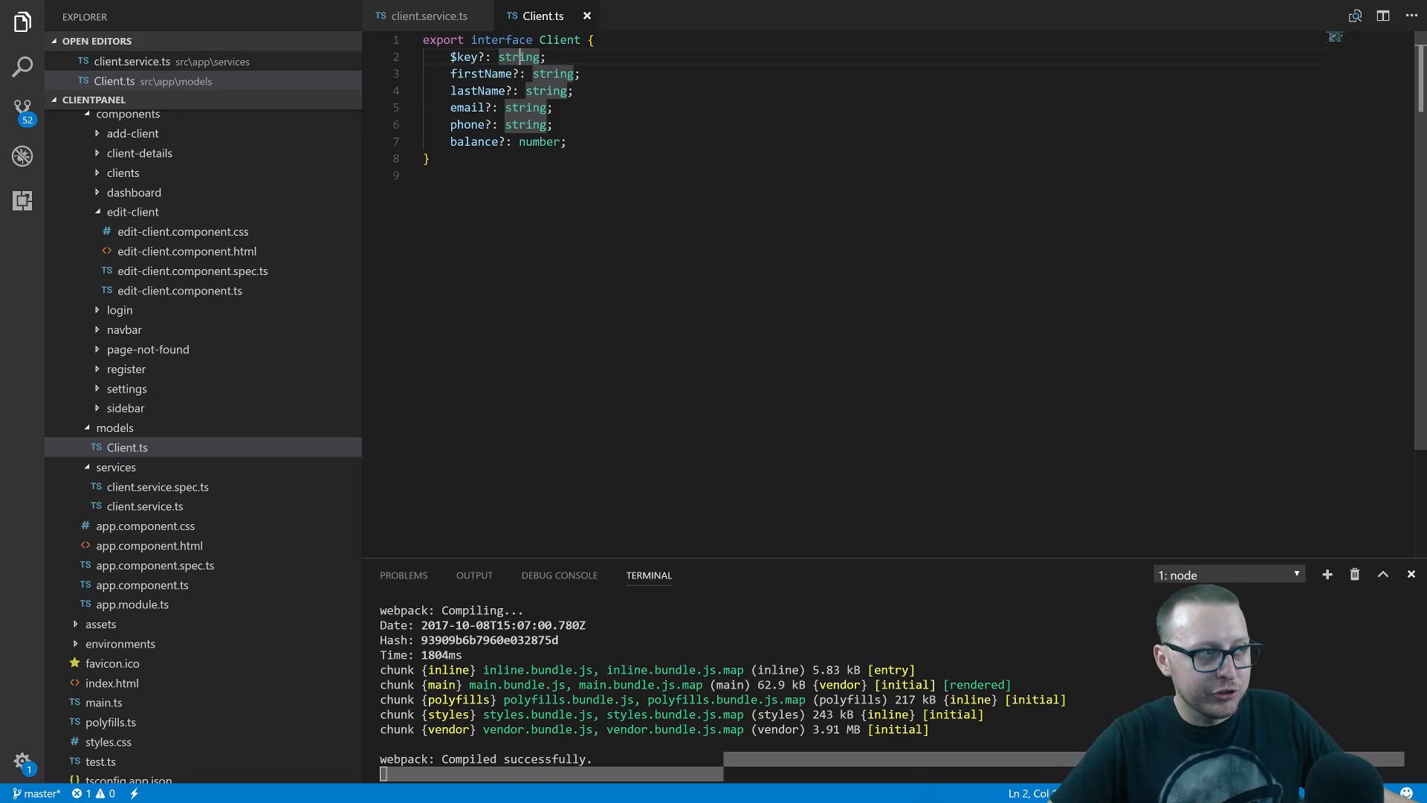
double_click(462, 56)
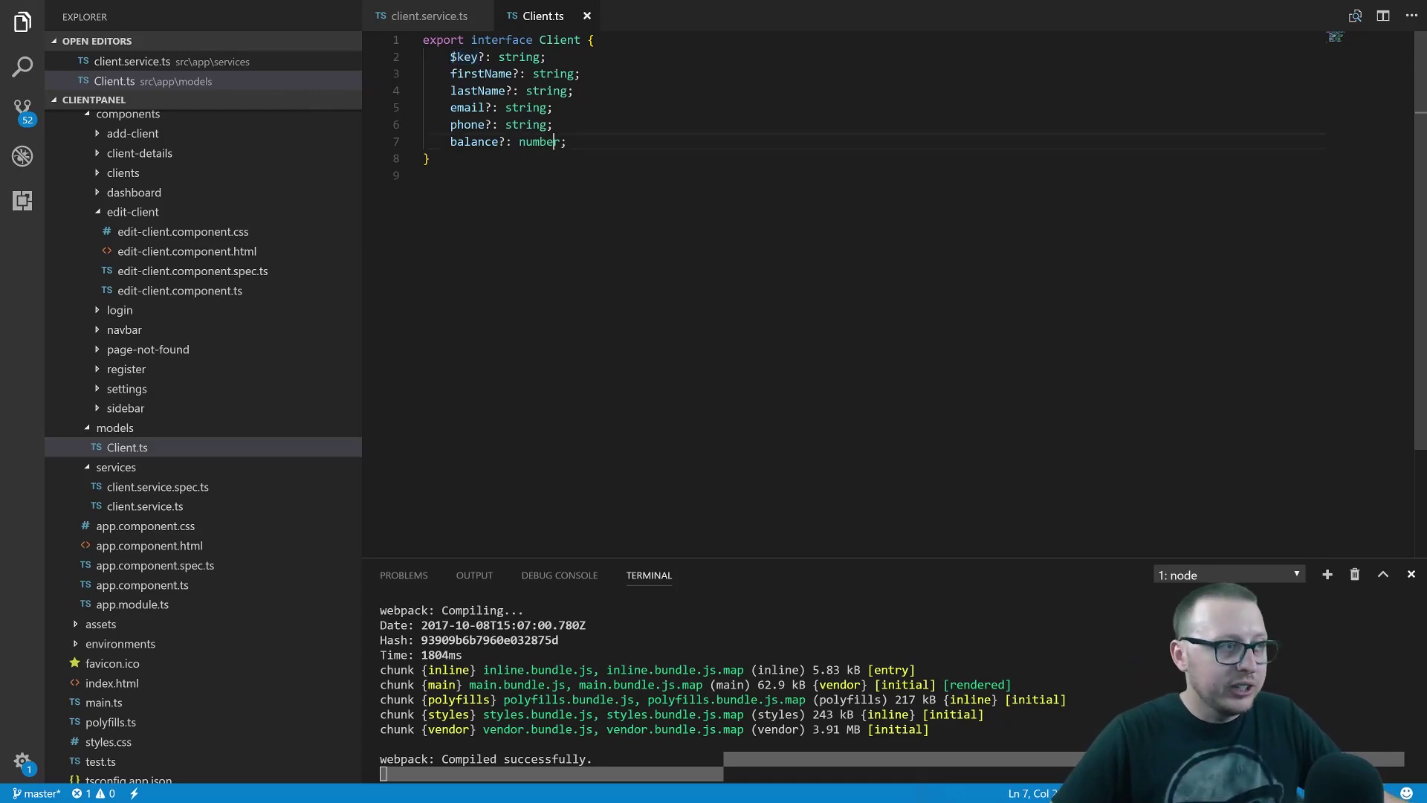
double_click(536, 142)
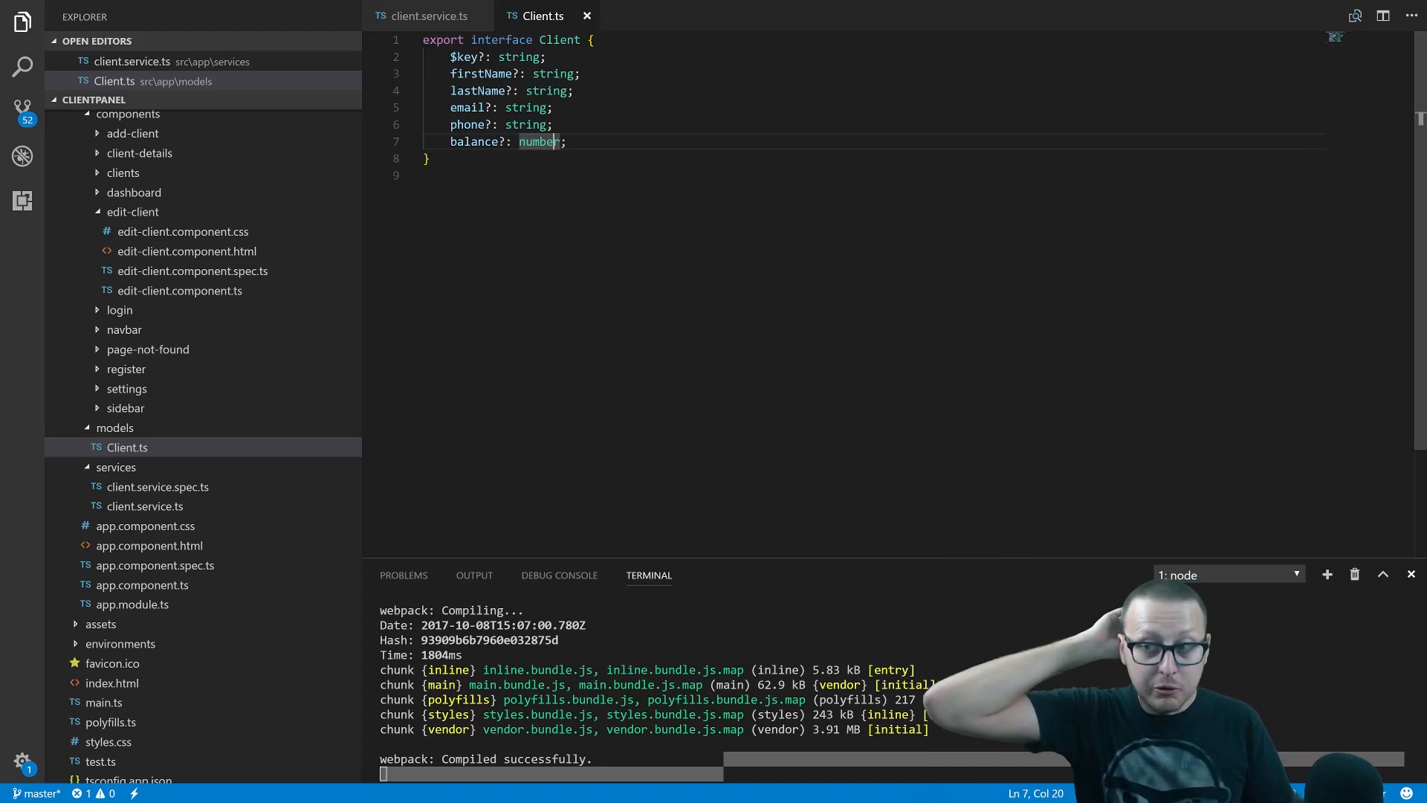
left_click(434, 14)
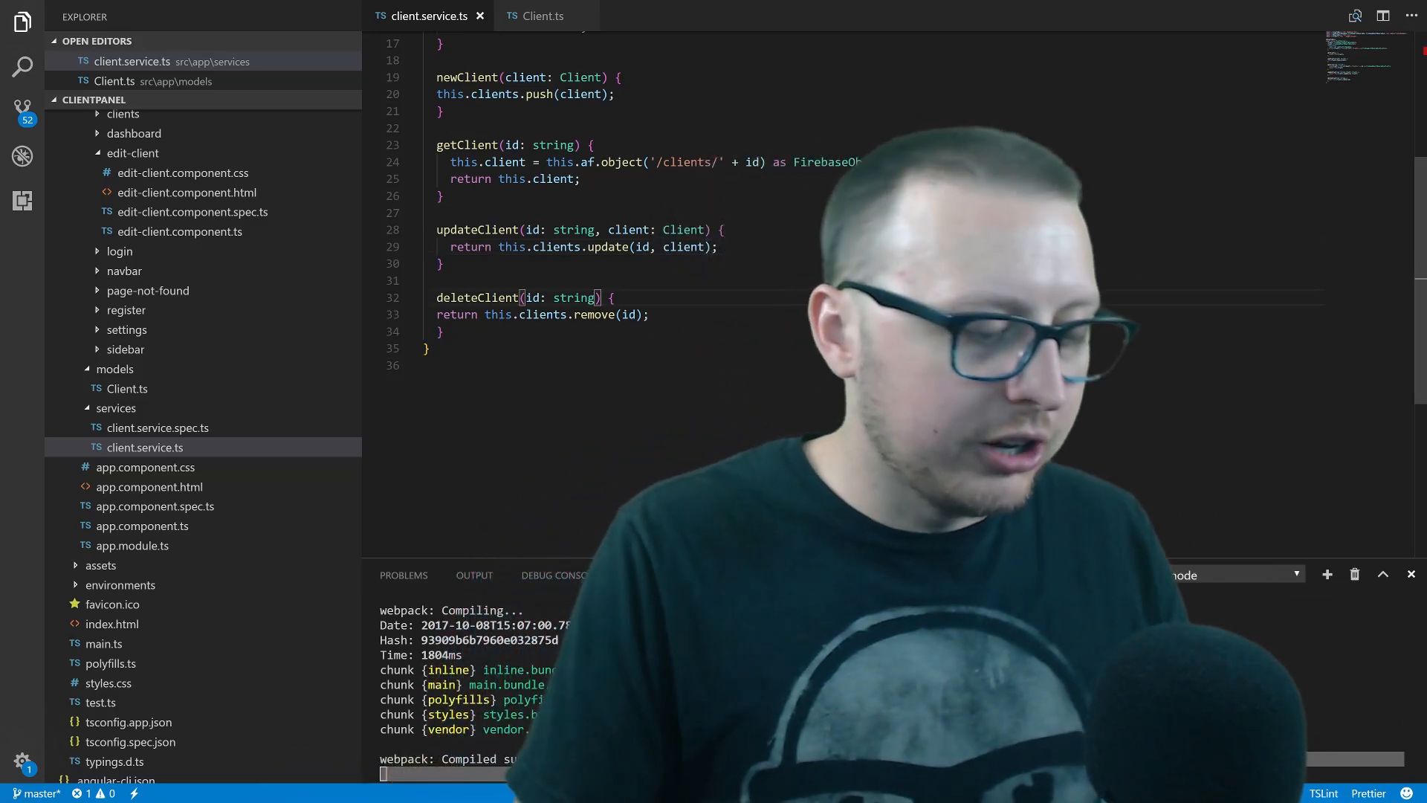
- Try return-type annotations (void, client, string) after deleteClient(id: string)
type(": vpo")
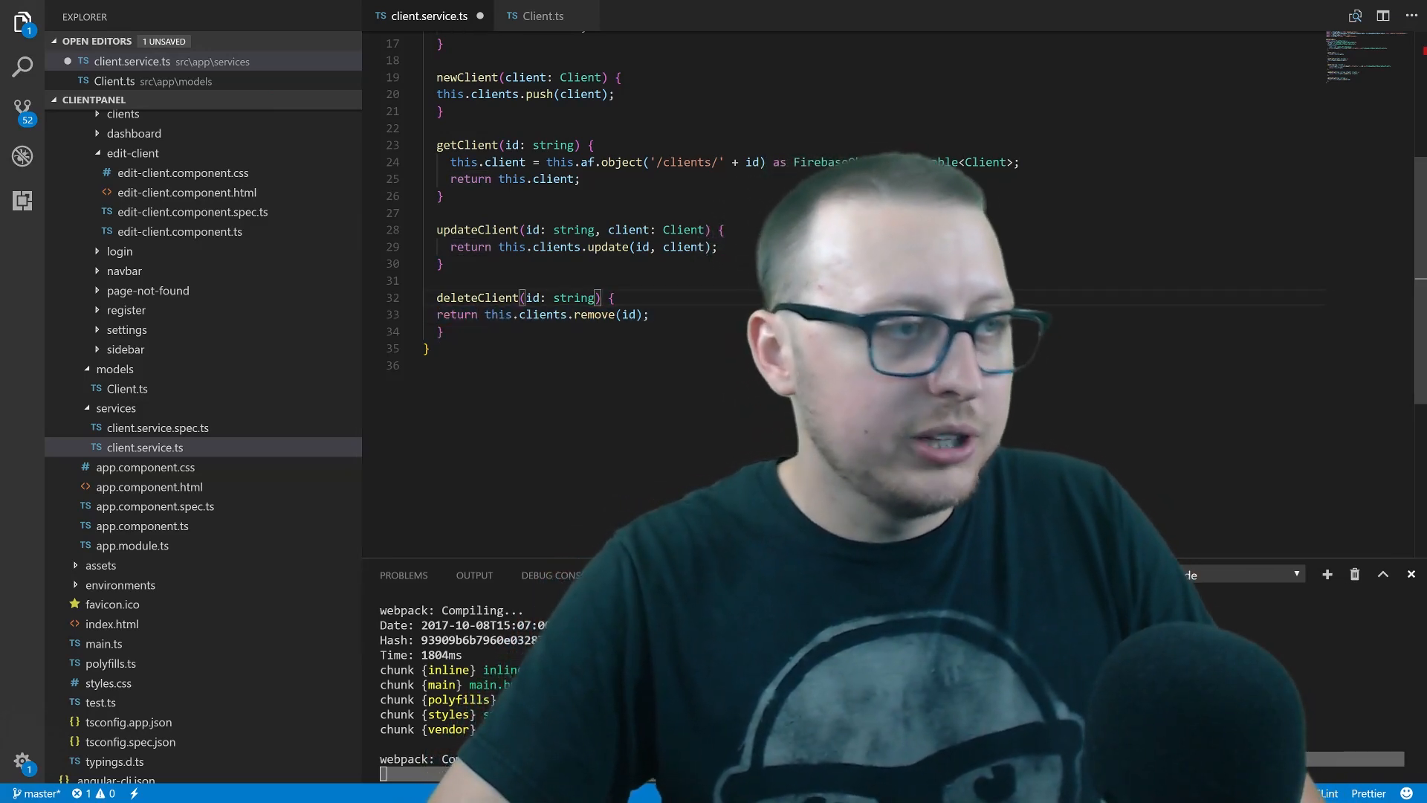
type(": vp")
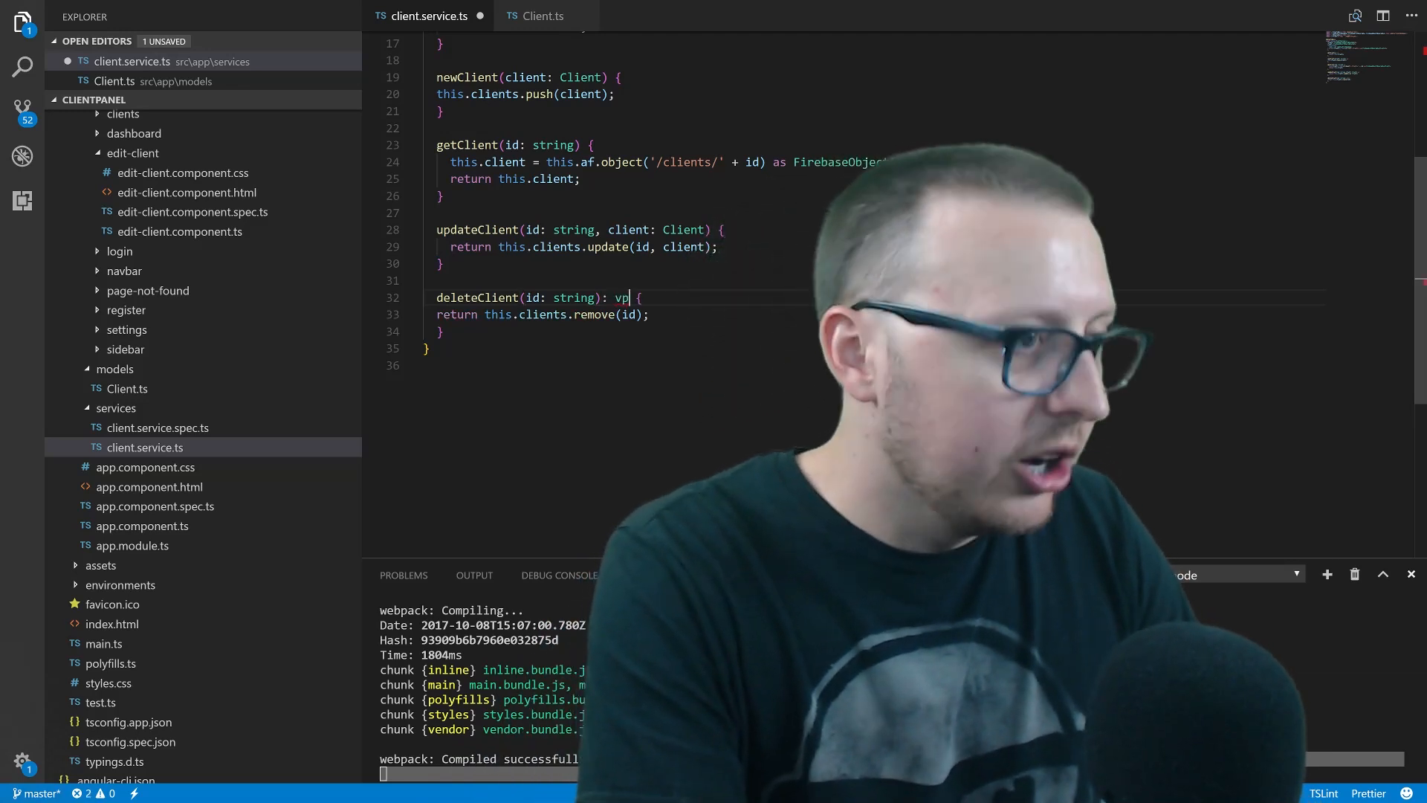
type("id")
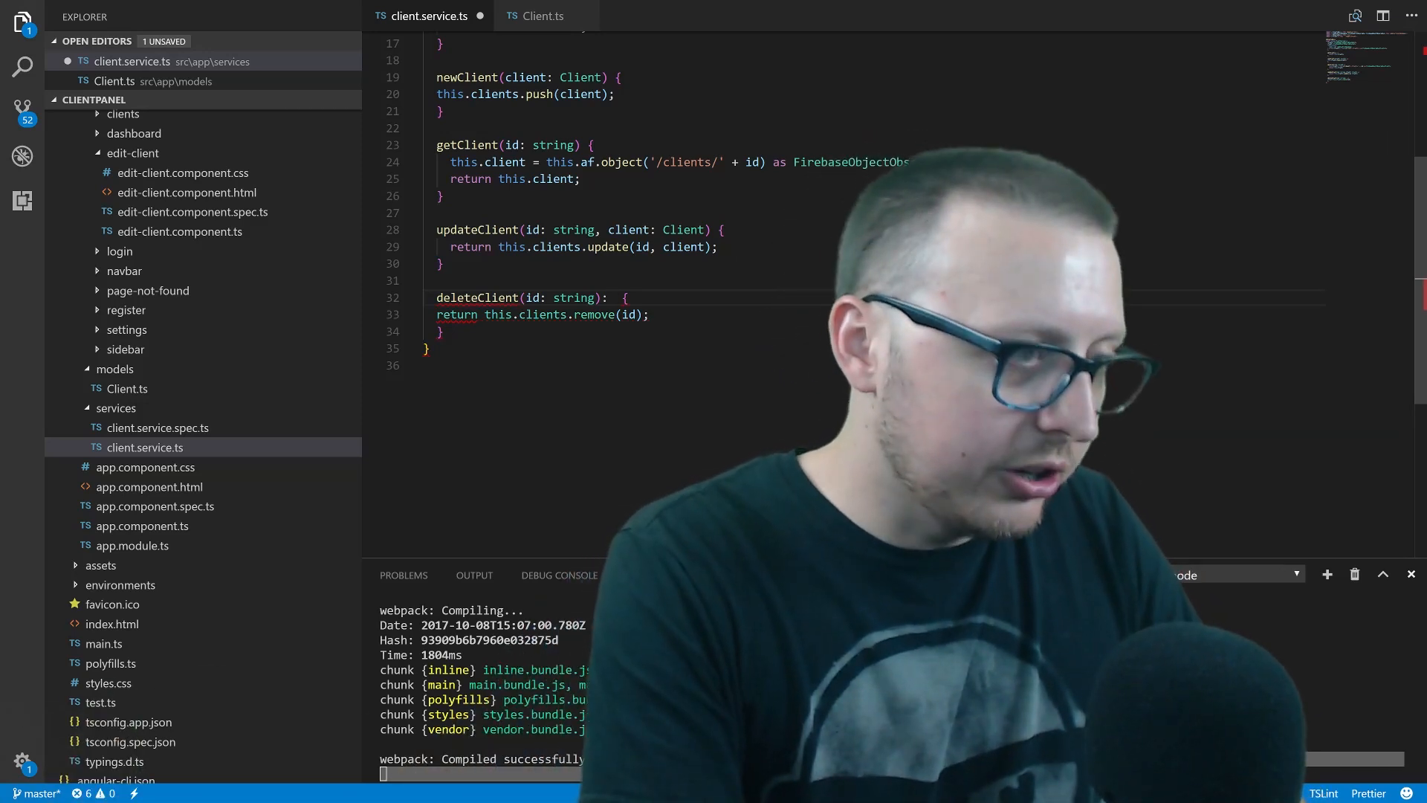
type("client>;")
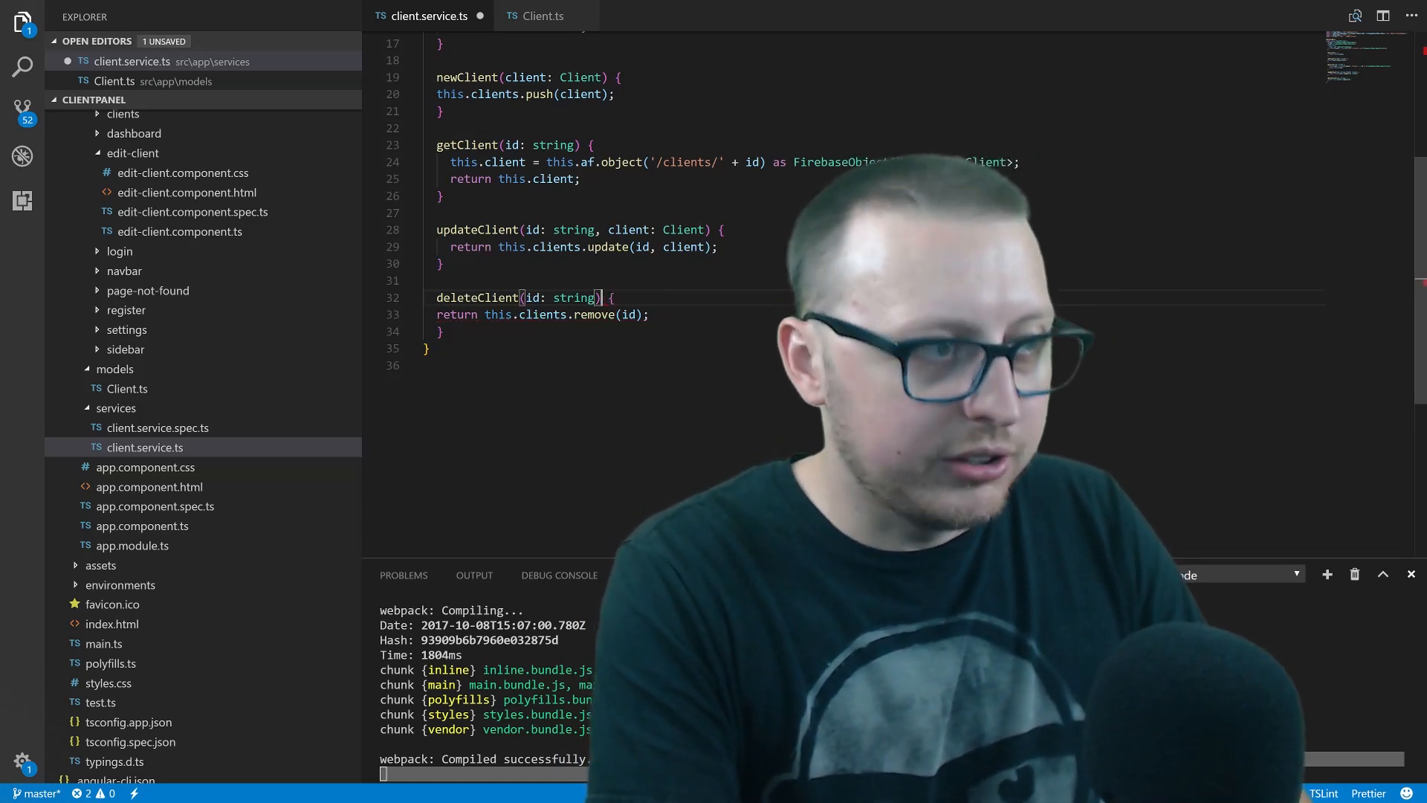
type(": st")
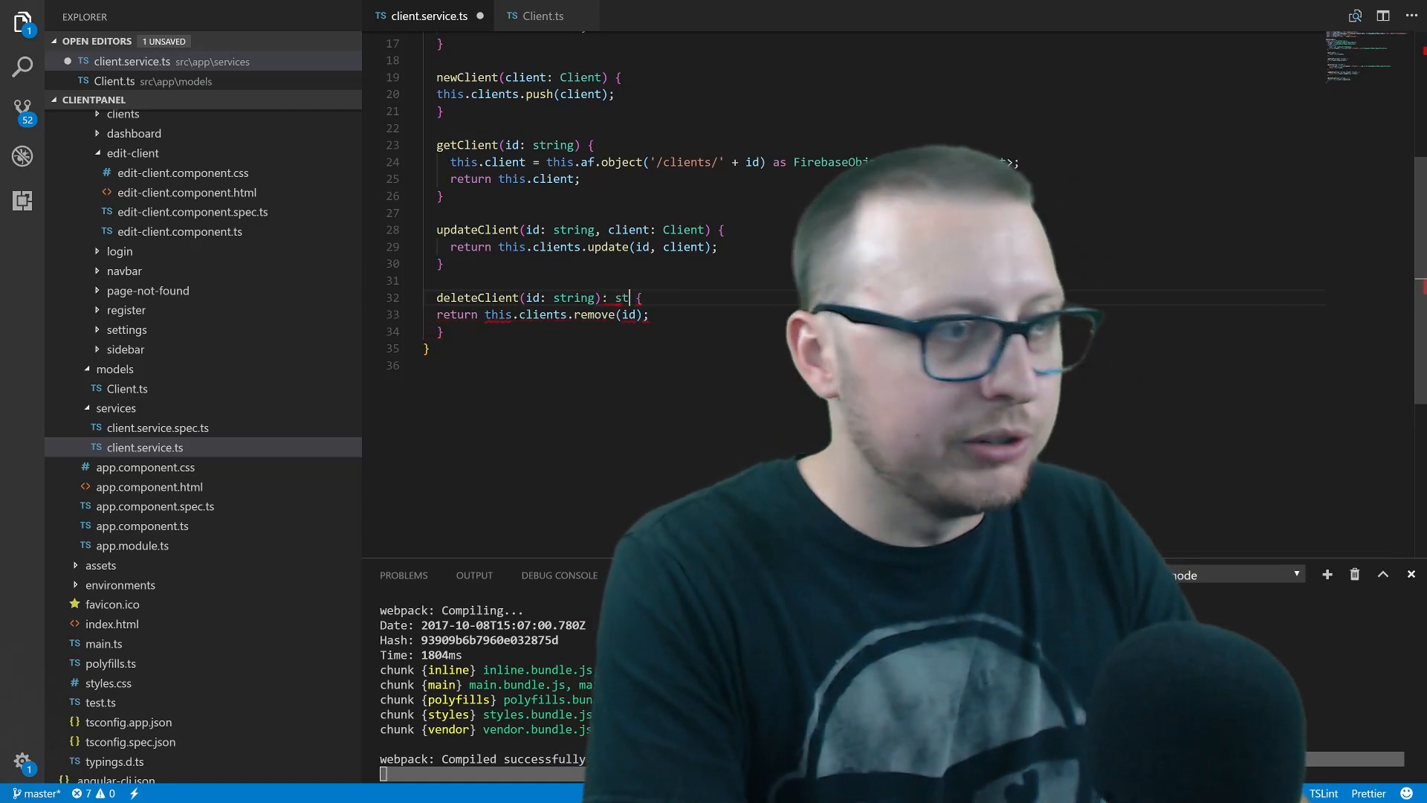
type("ro")
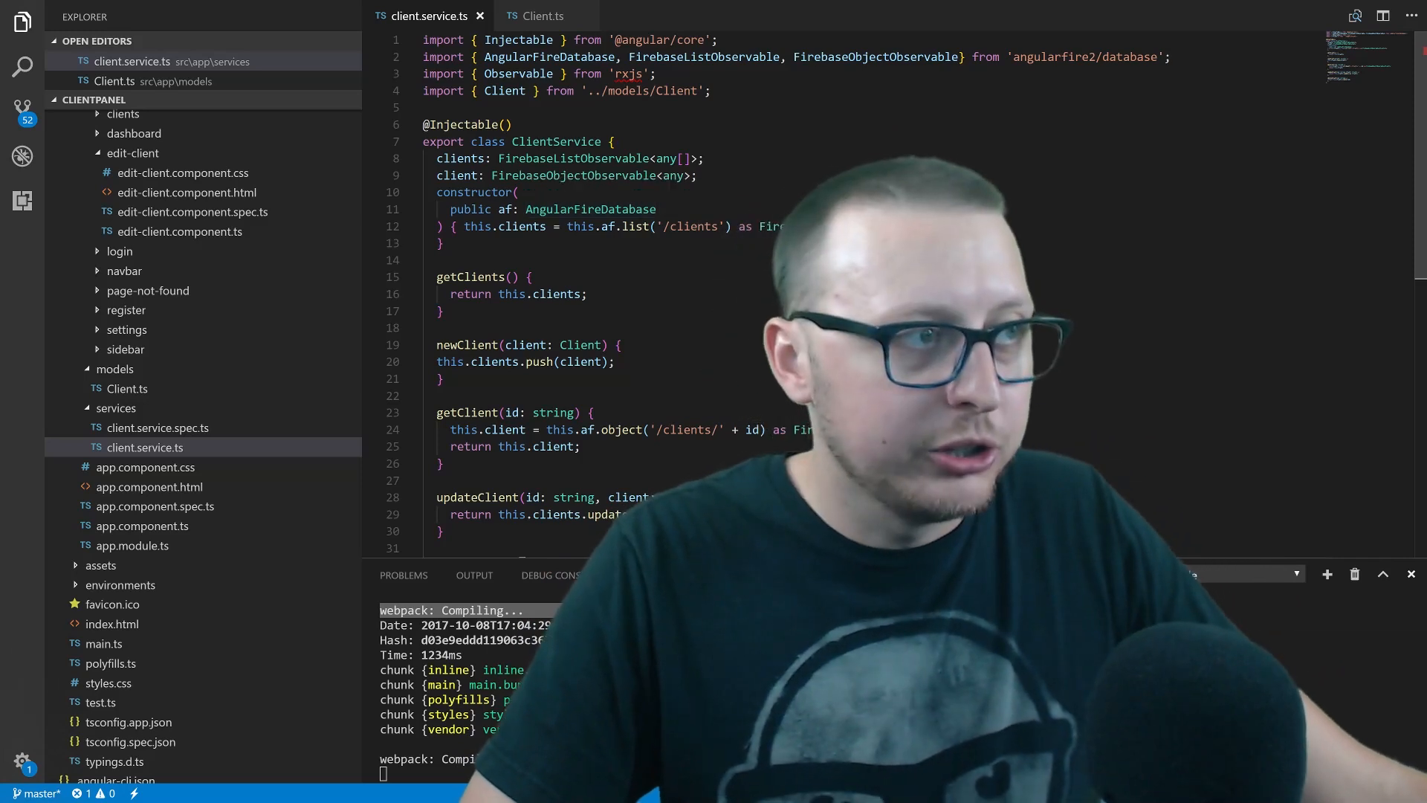
scroll("down", 3)
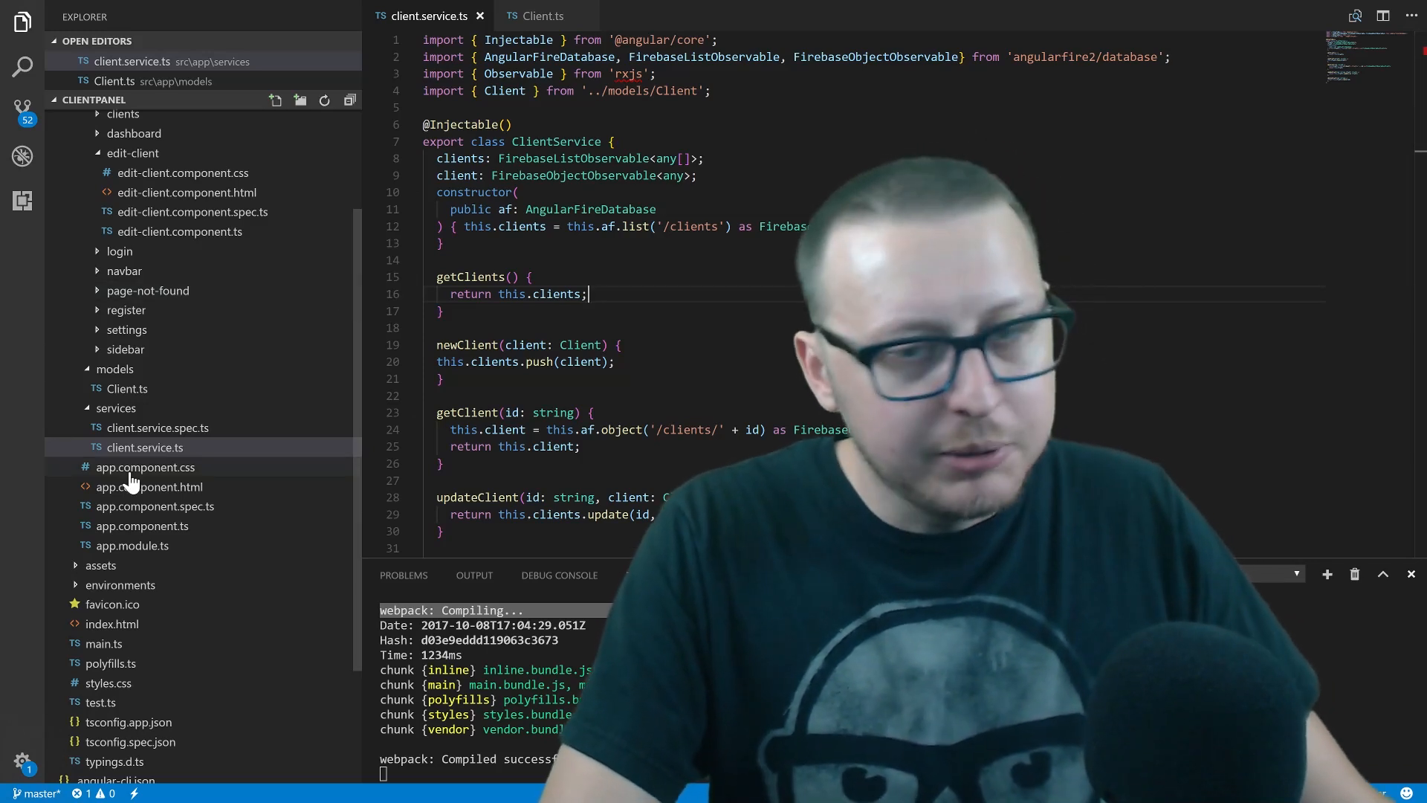
mouse_move(134, 482)
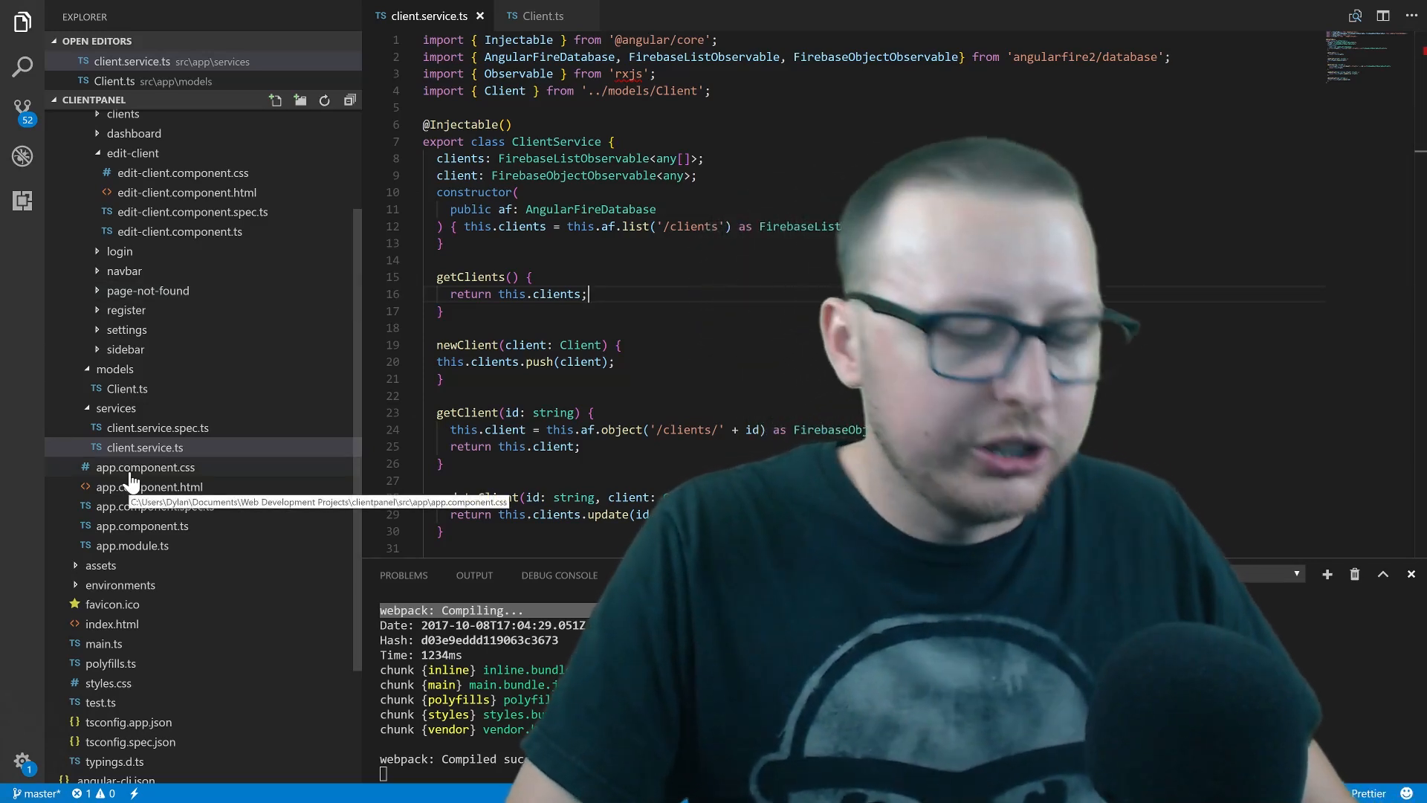